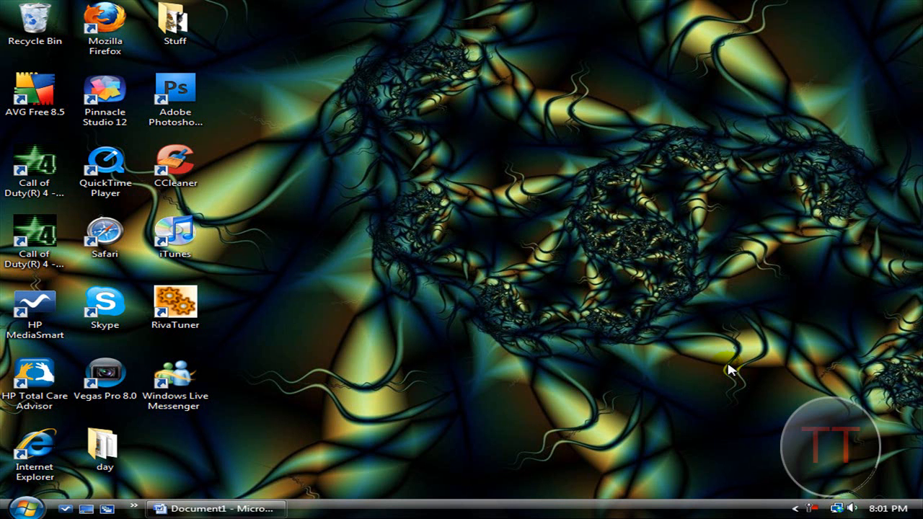
pyautogui.moveTo(429, 269)
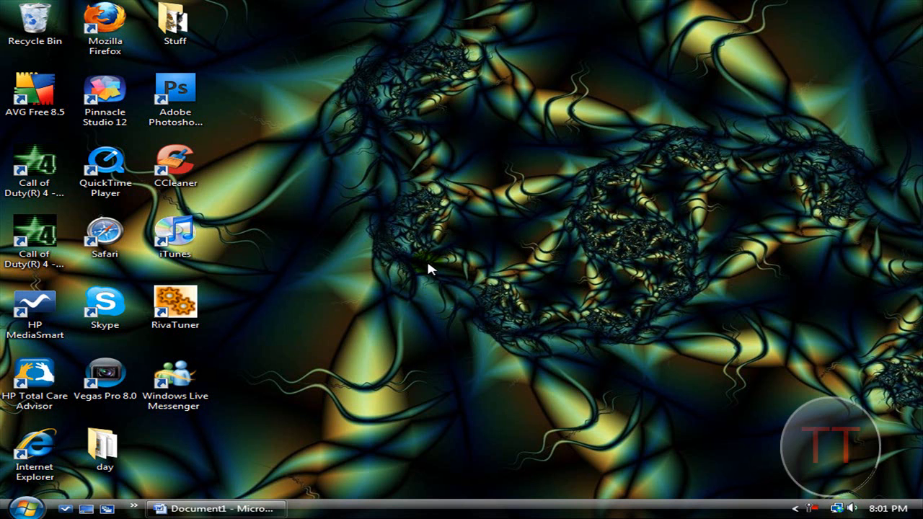
pyautogui.moveTo(481, 292)
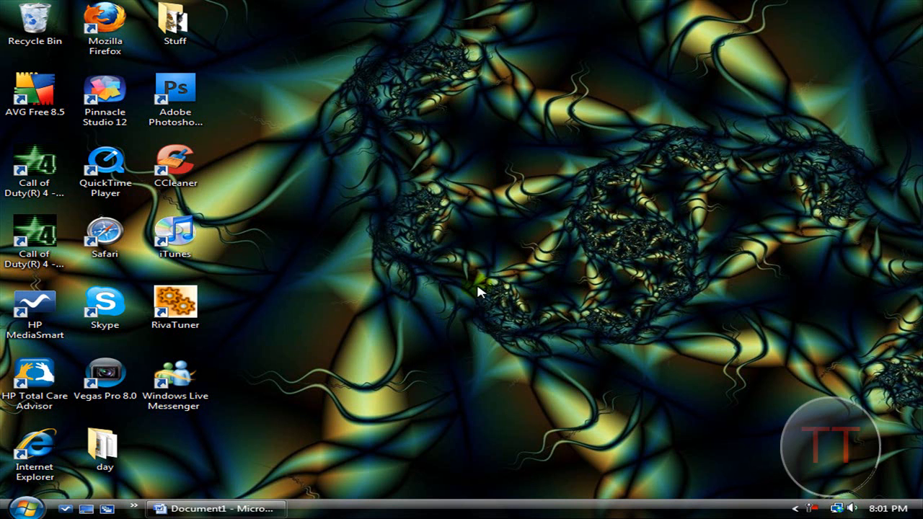
# - Start RivaTuner, view the live GPU monitoring graphs, then close them
pyautogui.click(175, 302)
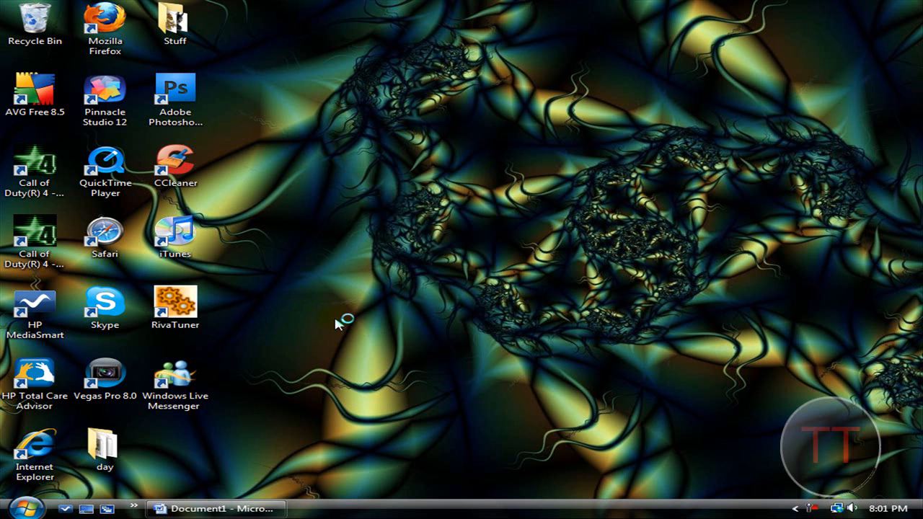
pyautogui.doubleClick(174, 296)
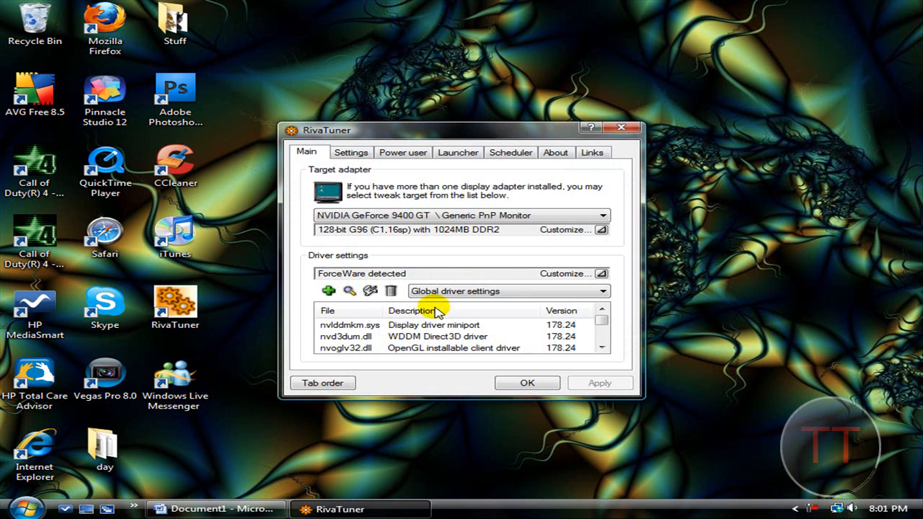
pyautogui.click(604, 229)
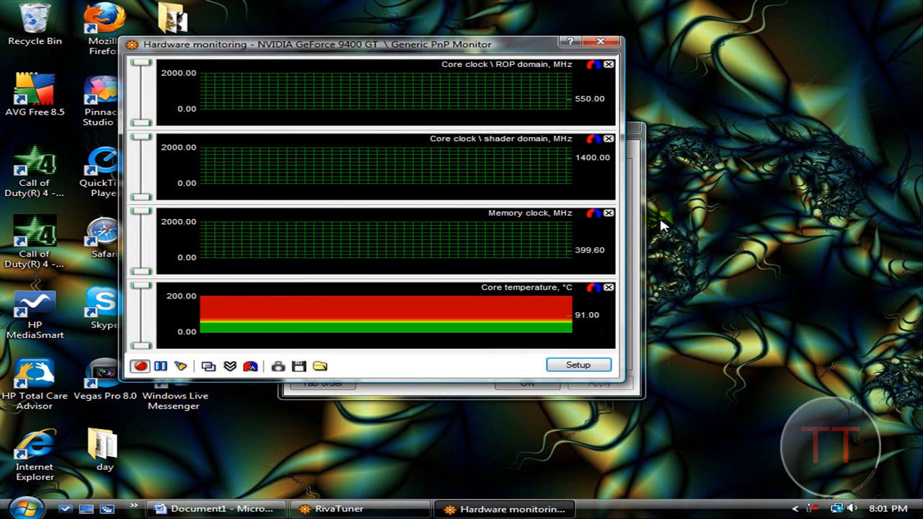
pyautogui.click(600, 41)
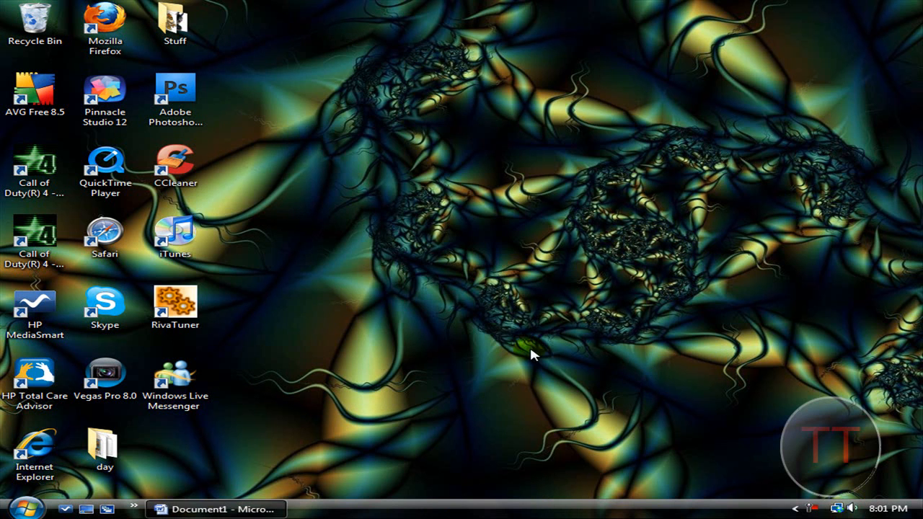
pyautogui.moveTo(467, 301)
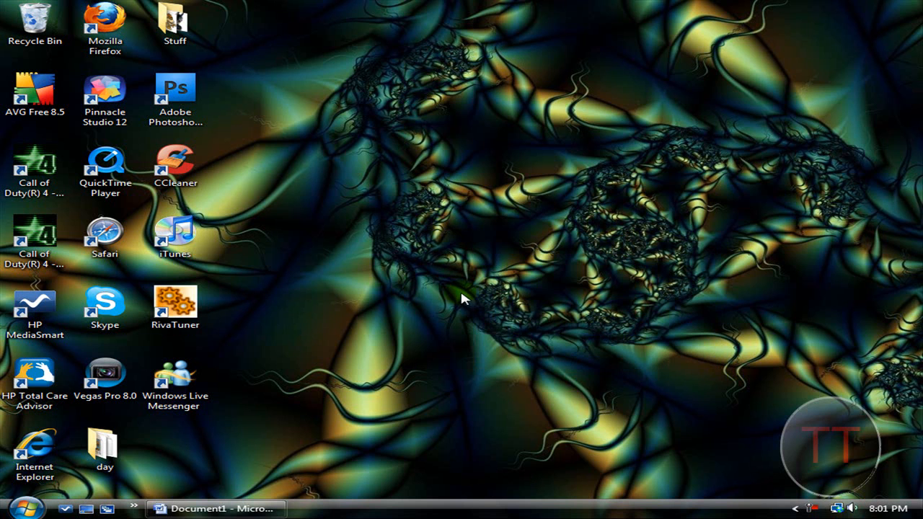
pyautogui.moveTo(333, 467)
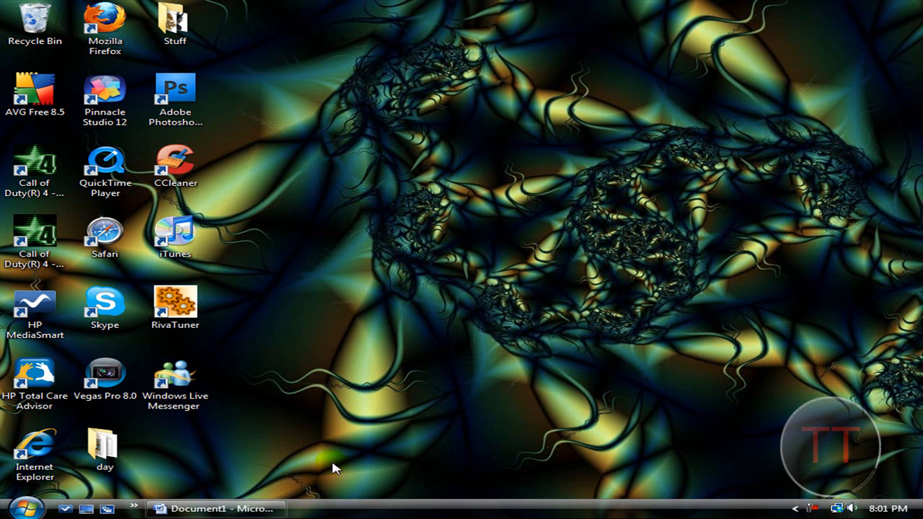
pyautogui.moveTo(485, 429)
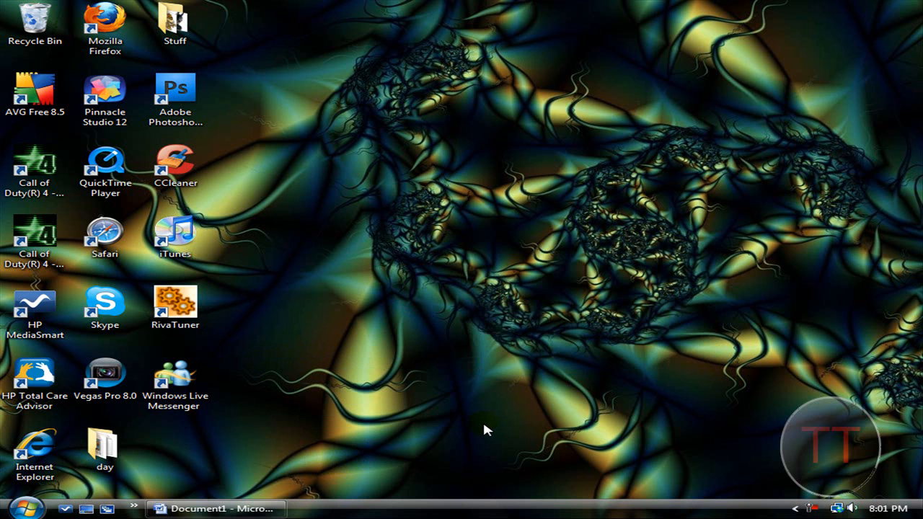
pyautogui.moveTo(309, 481)
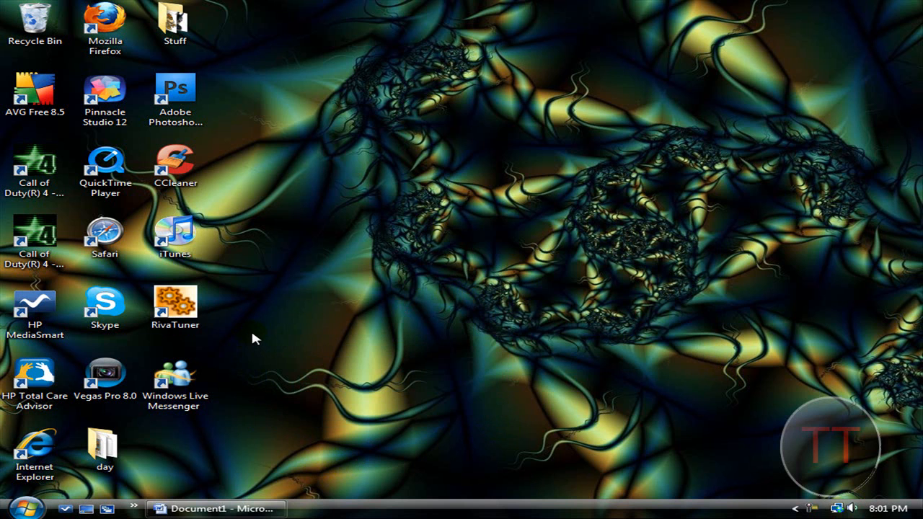
pyautogui.moveTo(259, 344)
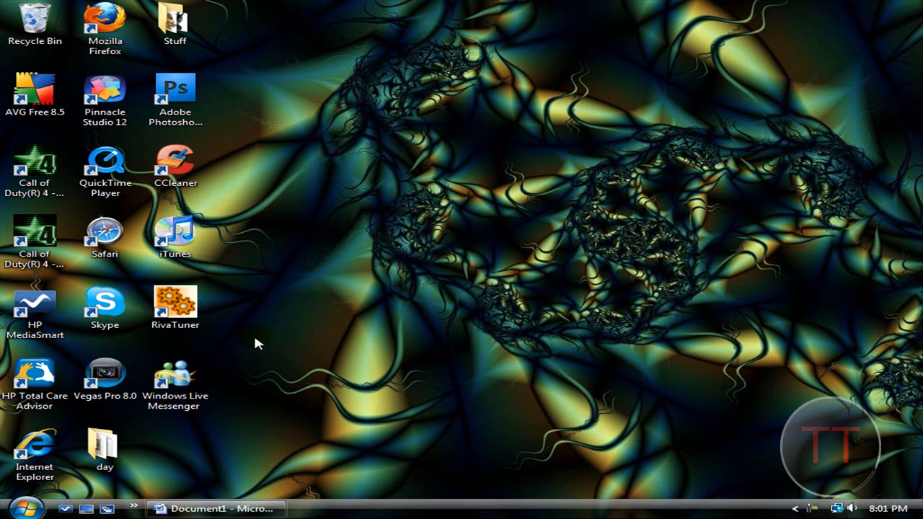
pyautogui.moveTo(449, 422)
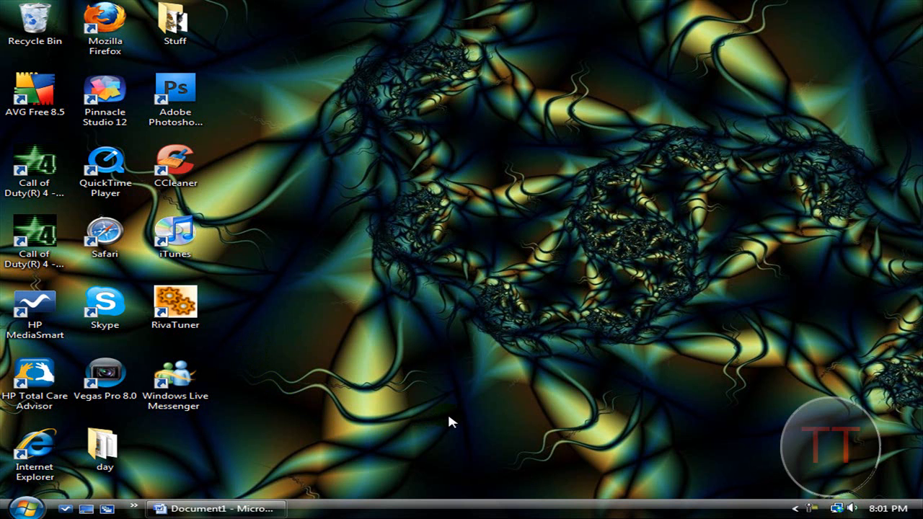
pyautogui.moveTo(445, 422)
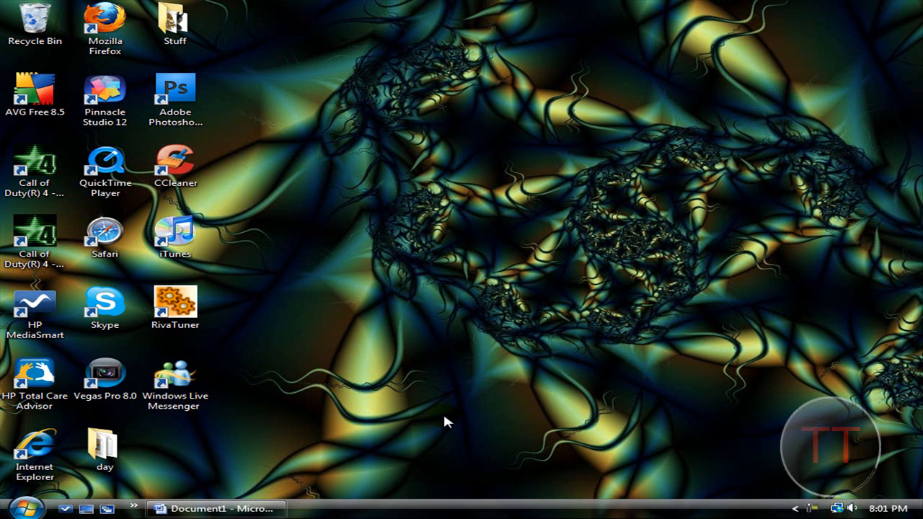
pyautogui.moveTo(274, 346)
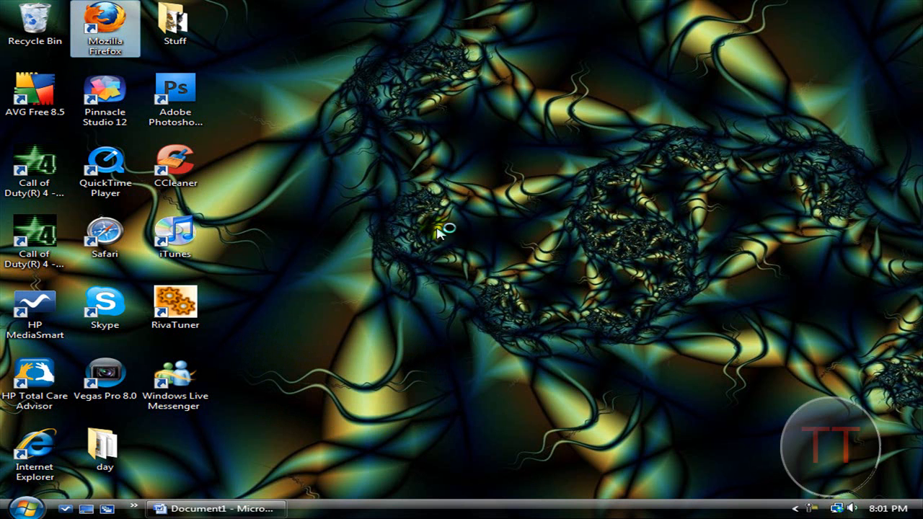
# - Launch Firefox, go to YouTube, and open the signed-in account's own channel
pyautogui.doubleClick(105, 28)
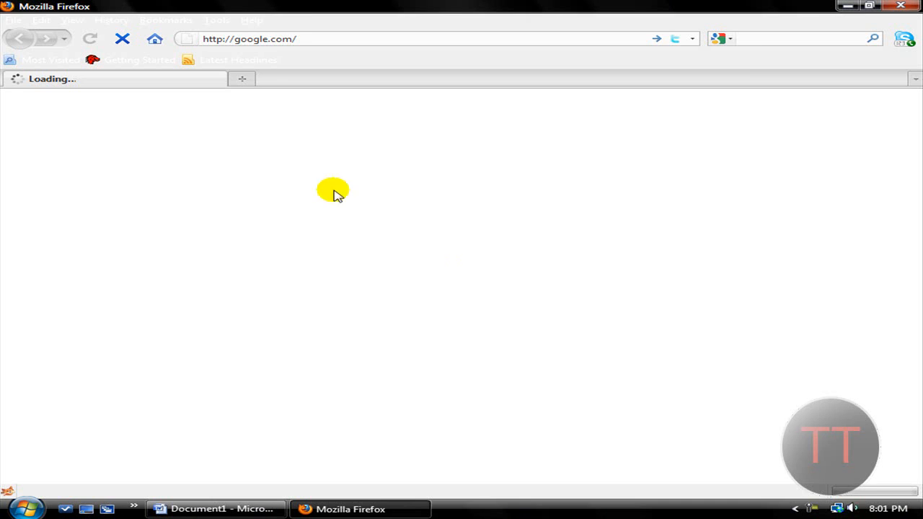
pyautogui.write('youtub')
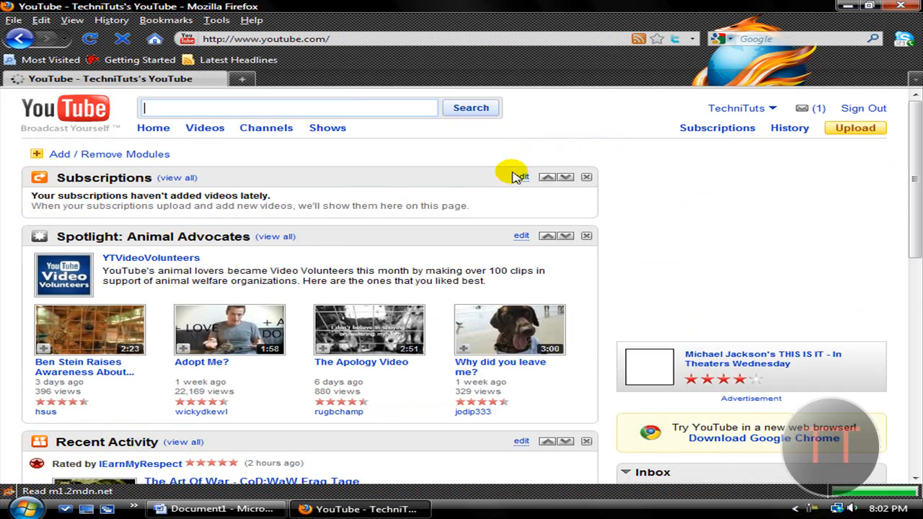
pyautogui.click(736, 108)
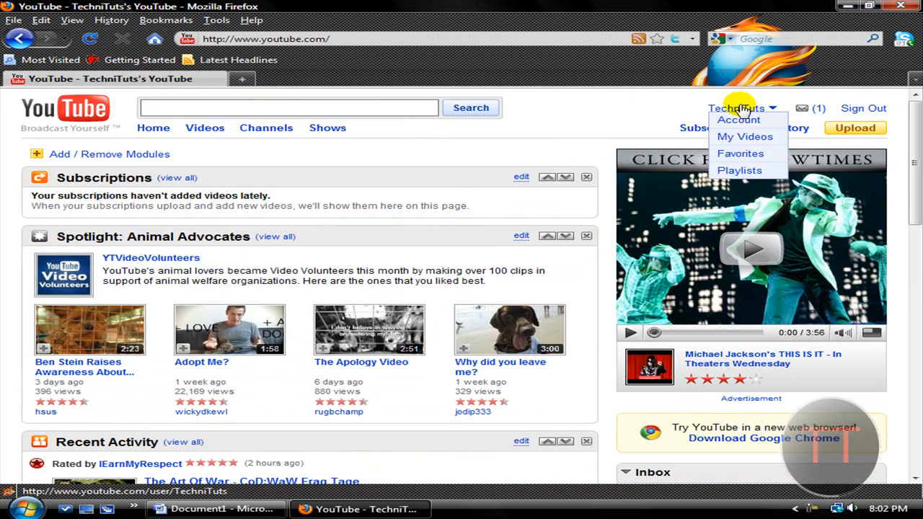
pyautogui.click(735, 107)
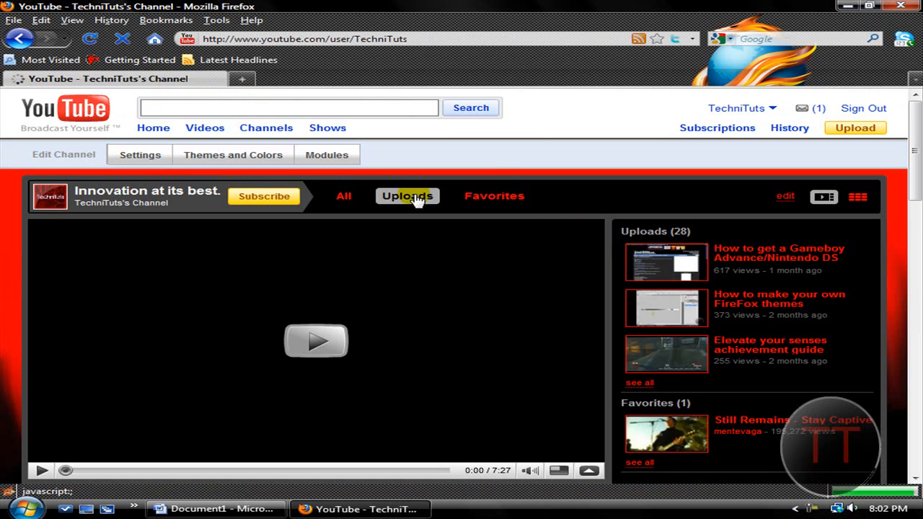
# - Watch the TechniTuts custom skins upload, then return to the YouTube home page
pyautogui.click(407, 195)
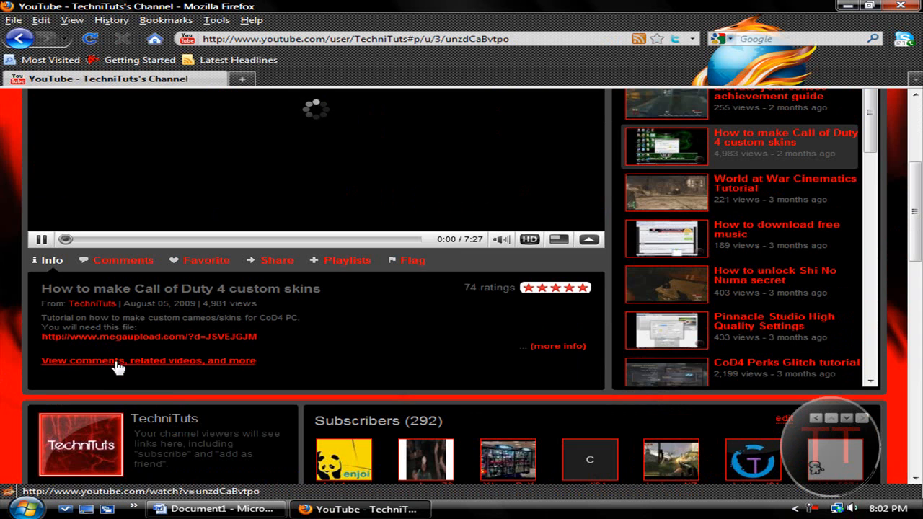
pyautogui.click(147, 360)
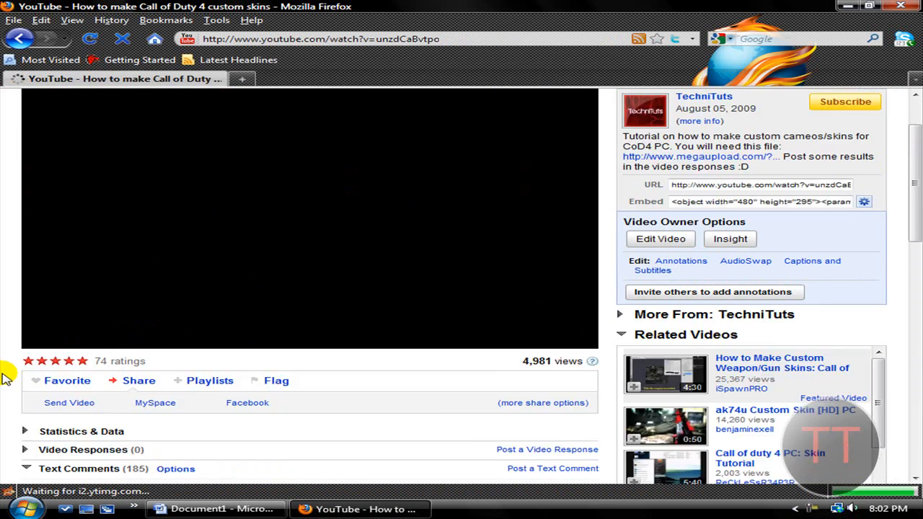
pyautogui.scroll(-3)
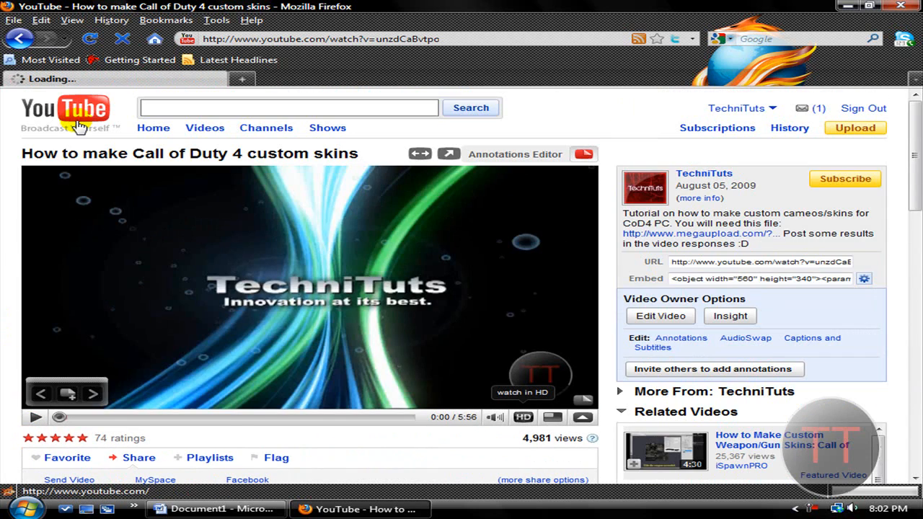
pyautogui.click(65, 110)
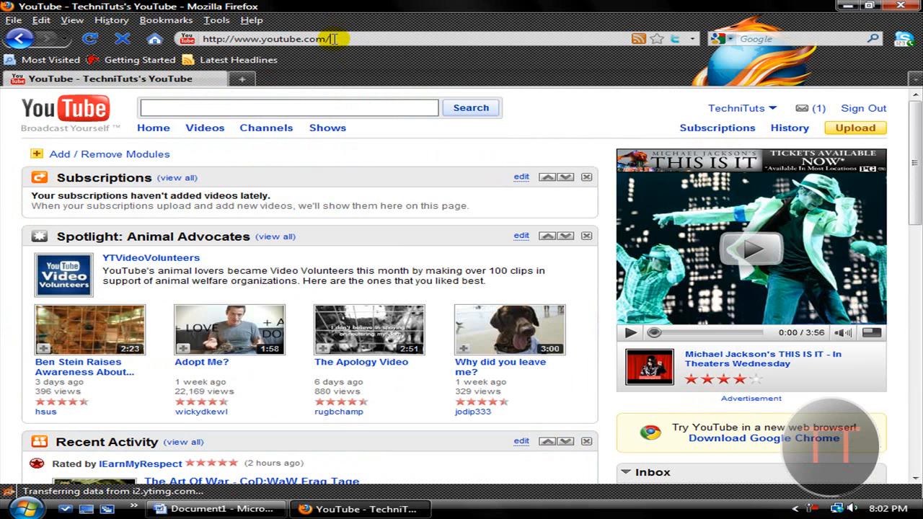
pyautogui.write('vs3gfx')
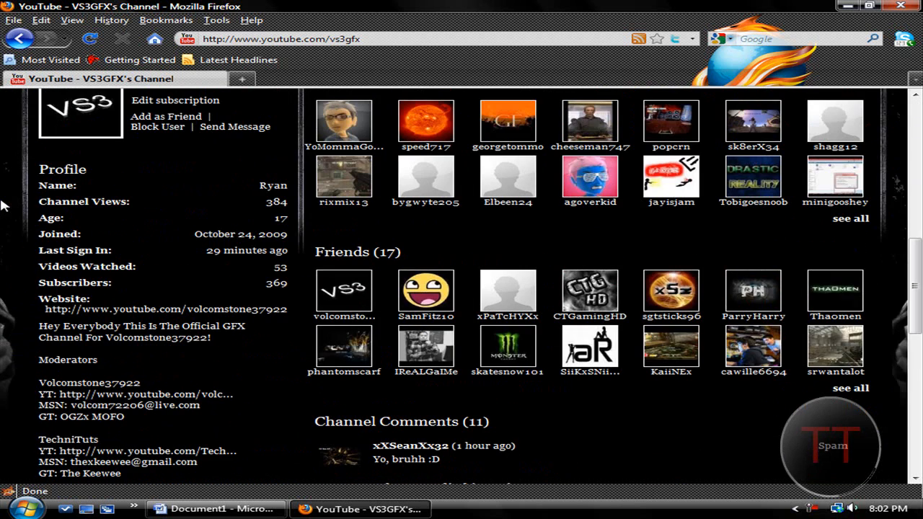
pyautogui.scroll(-3)
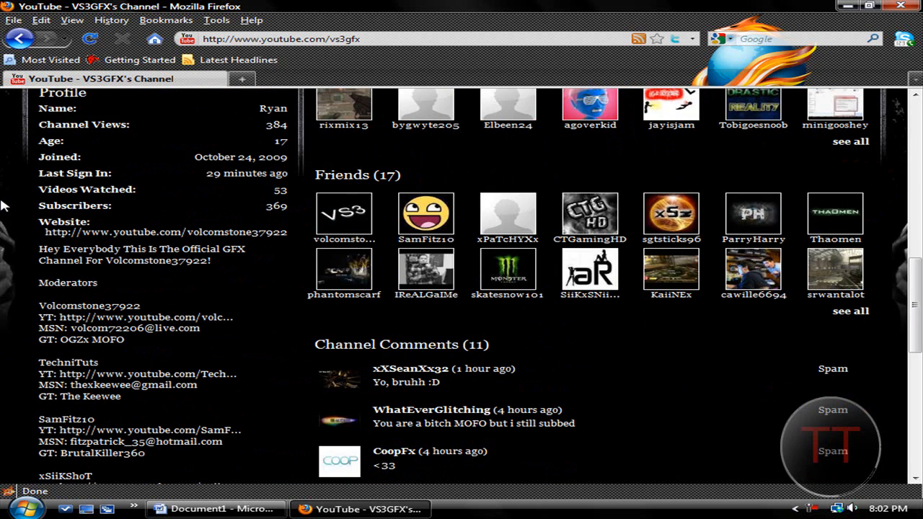
pyautogui.scroll(-3)
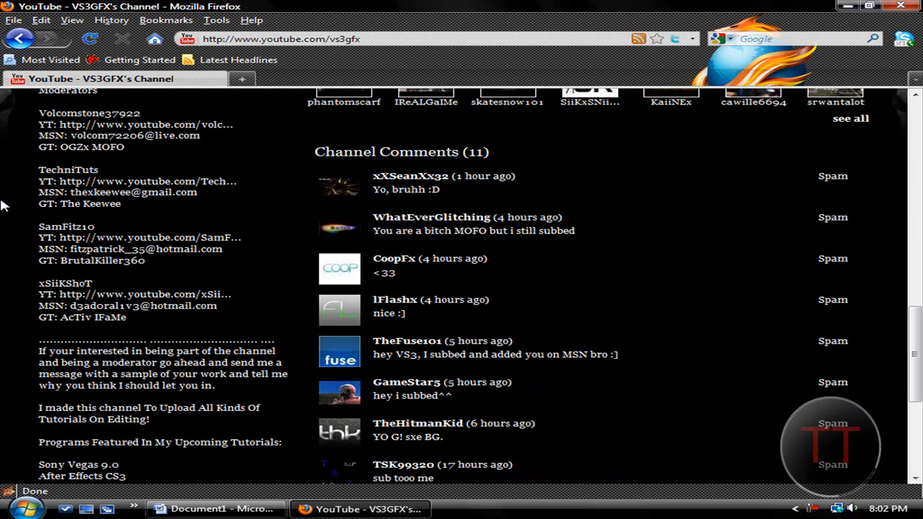
pyautogui.scroll(-3)
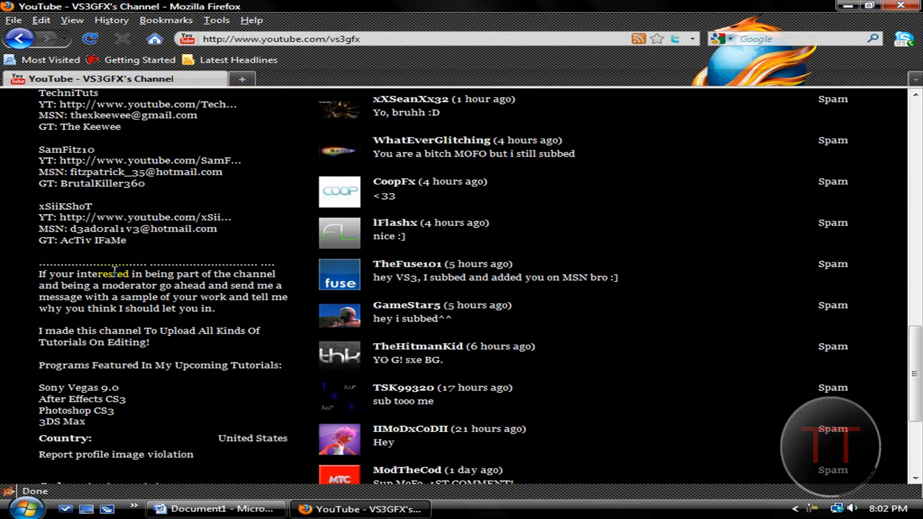
pyautogui.scroll(-3)
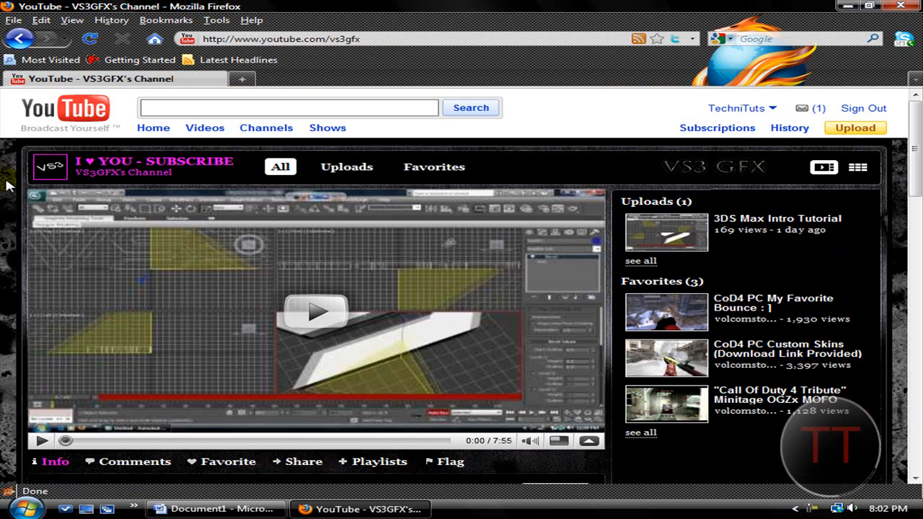
pyautogui.moveTo(97, 137)
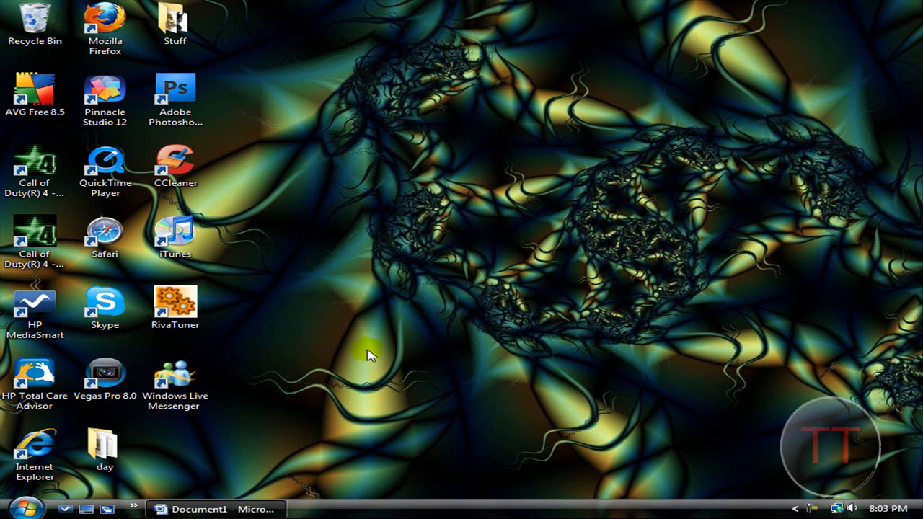
pyautogui.moveTo(504, 432)
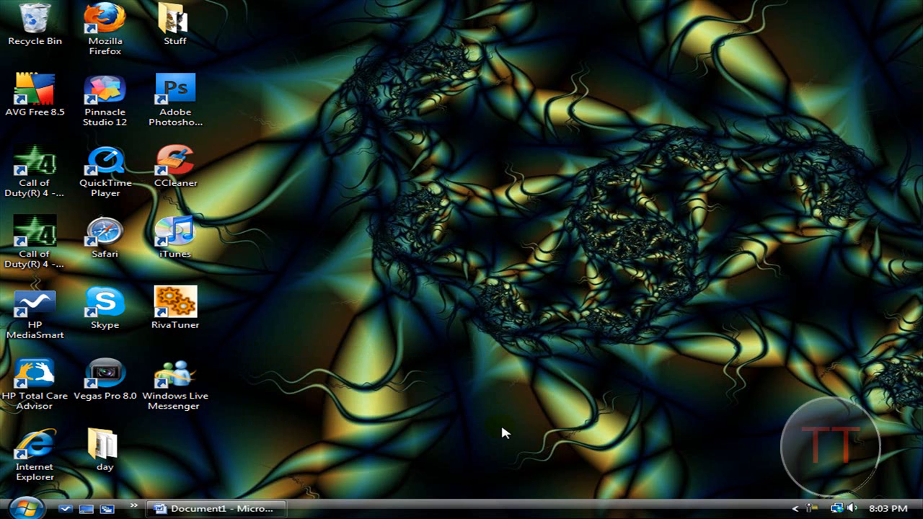
# - Restore Word's Document1 from the taskbar to show the eleven survey questions
pyautogui.click(215, 509)
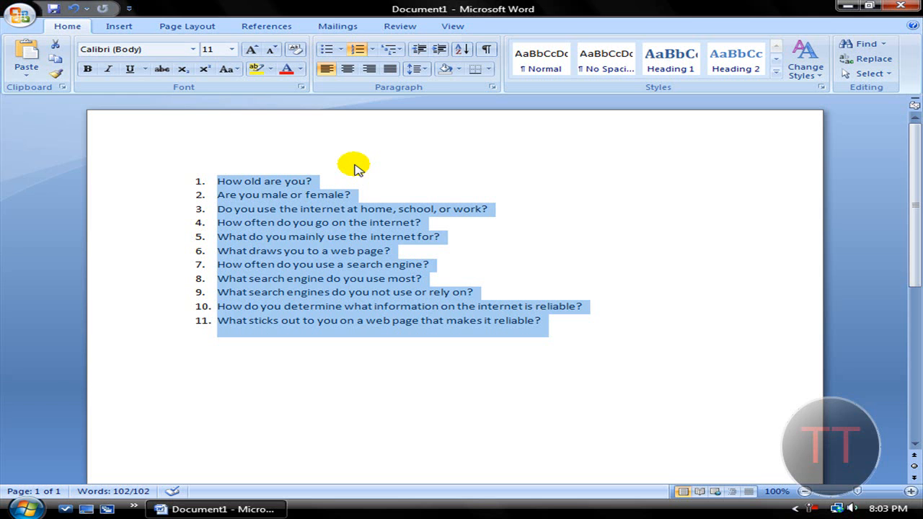
pyautogui.click(220, 181)
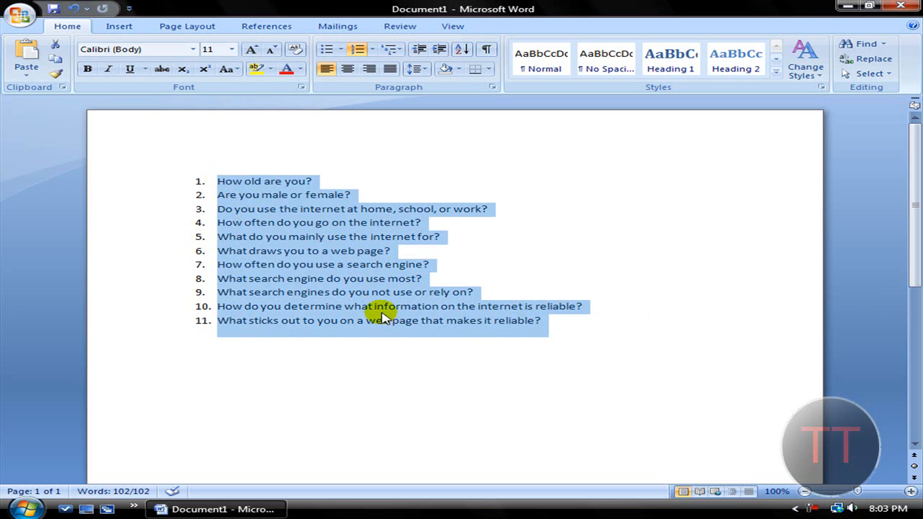
pyautogui.click(550, 320)
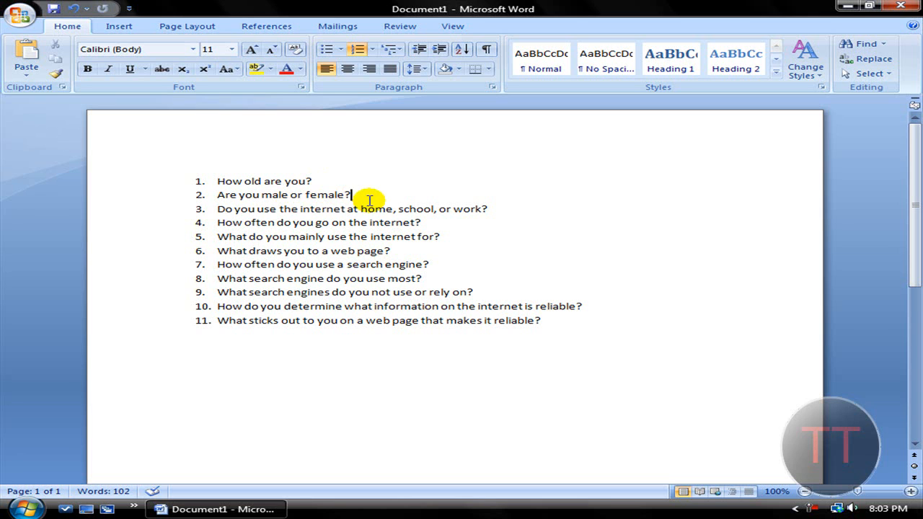
pyautogui.moveTo(506, 213)
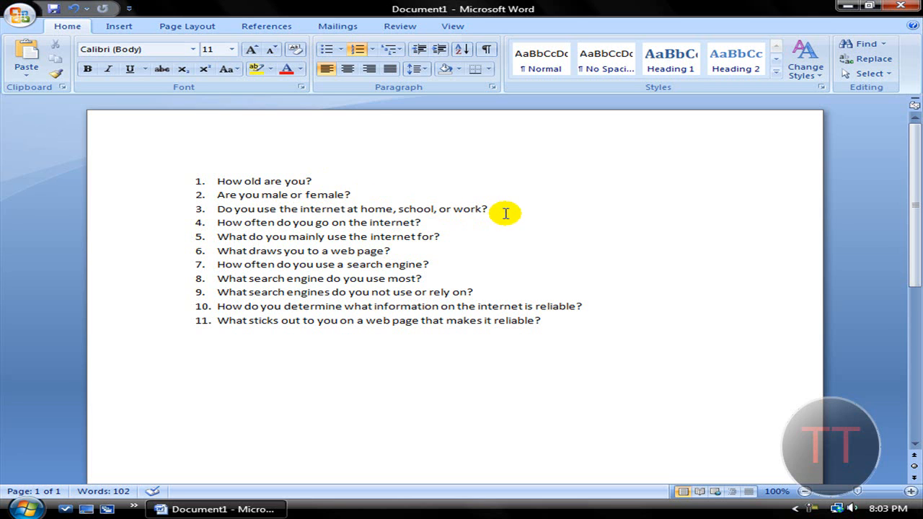
pyautogui.moveTo(342, 212)
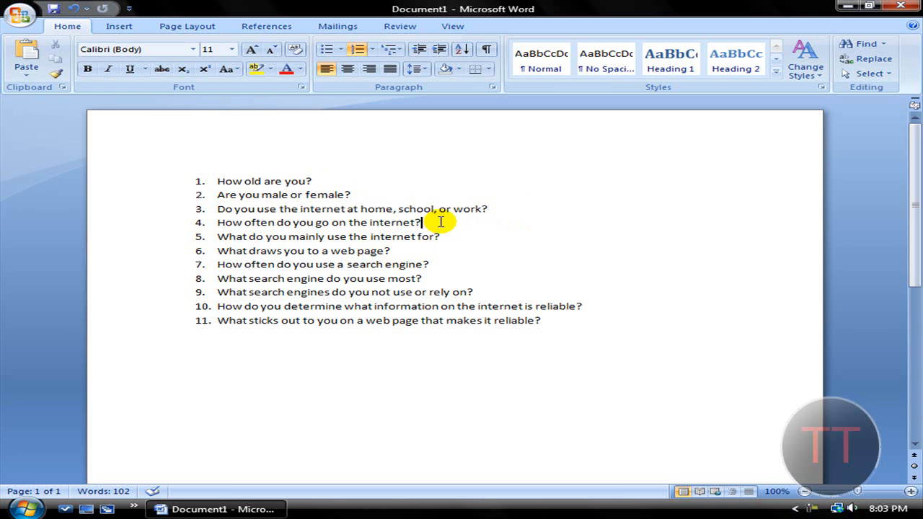
pyautogui.moveTo(414, 250)
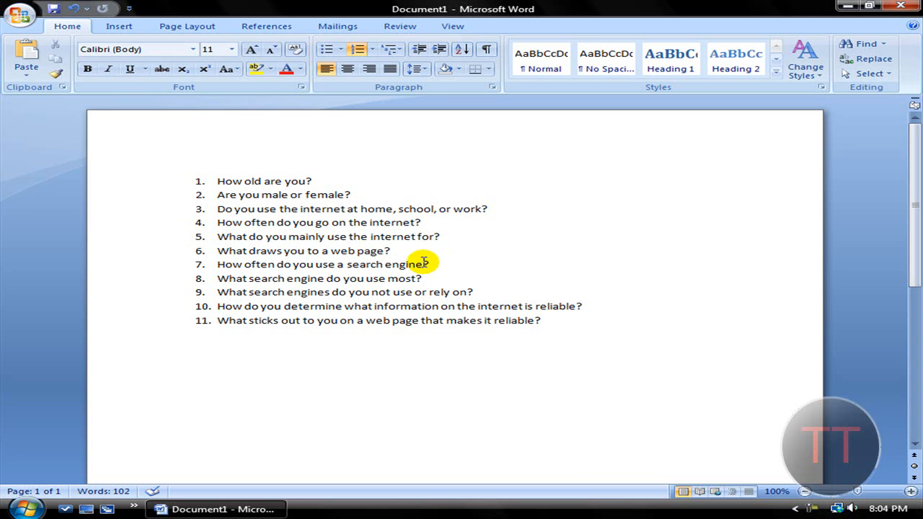
pyautogui.moveTo(444, 268)
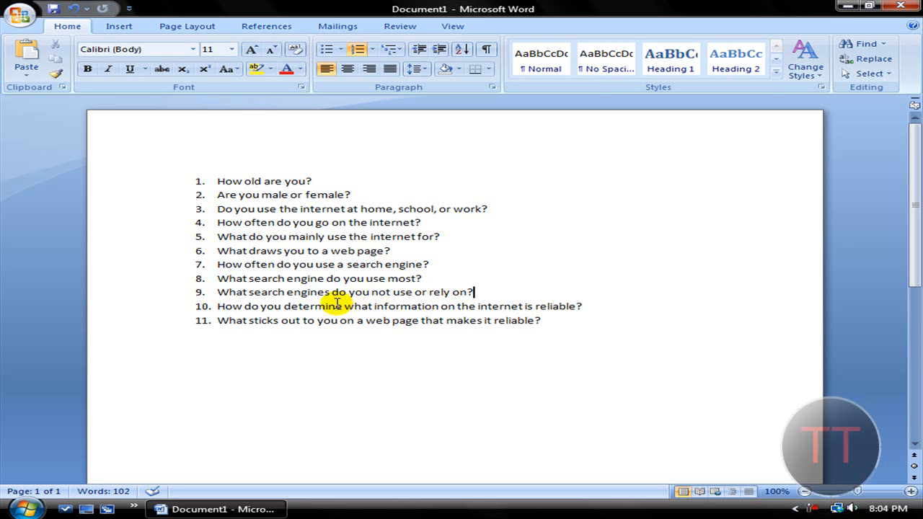
pyautogui.moveTo(527, 299)
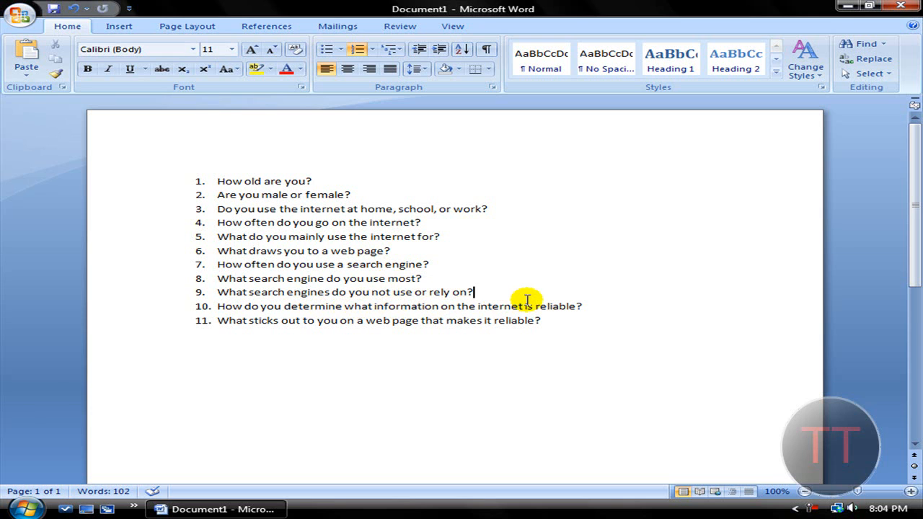
pyautogui.moveTo(598, 307)
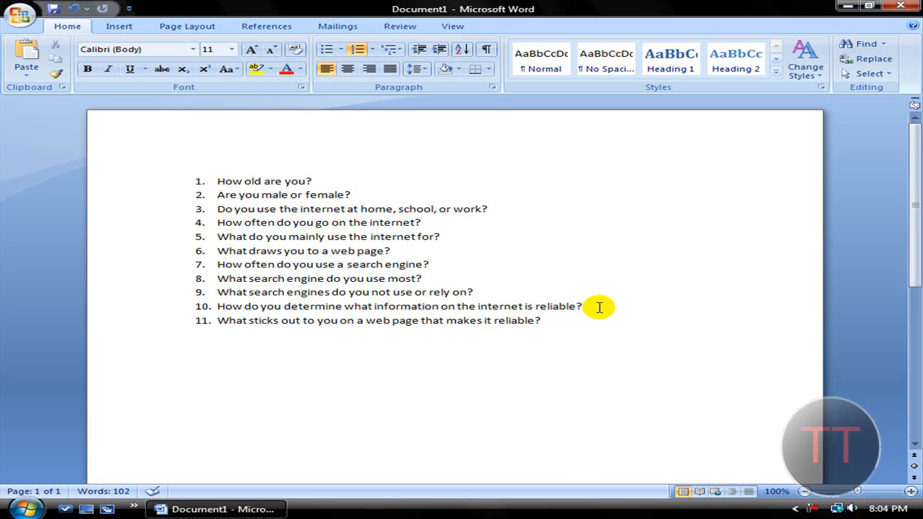
pyautogui.click(583, 306)
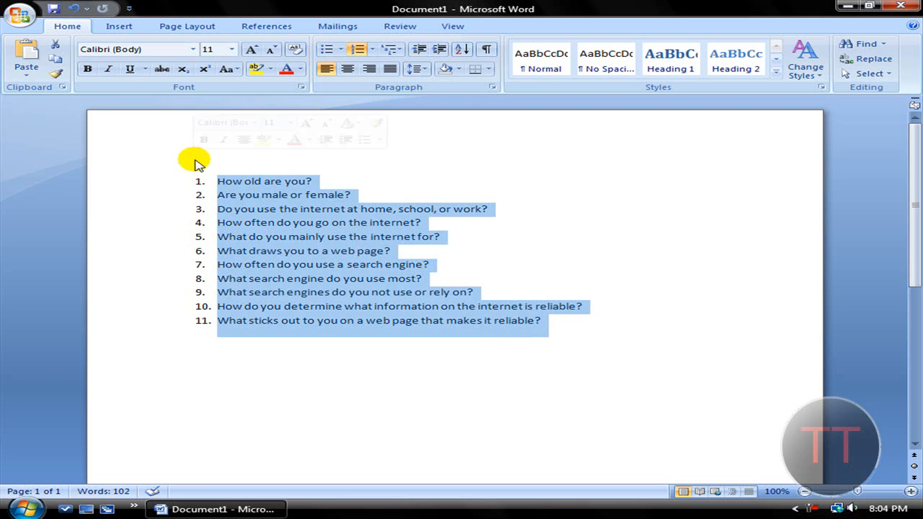
pyautogui.click(219, 181)
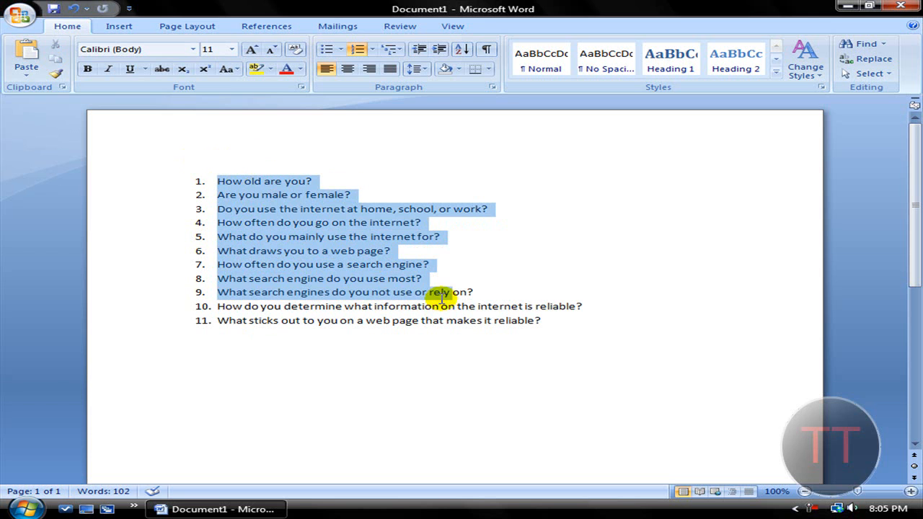
pyautogui.click(558, 320)
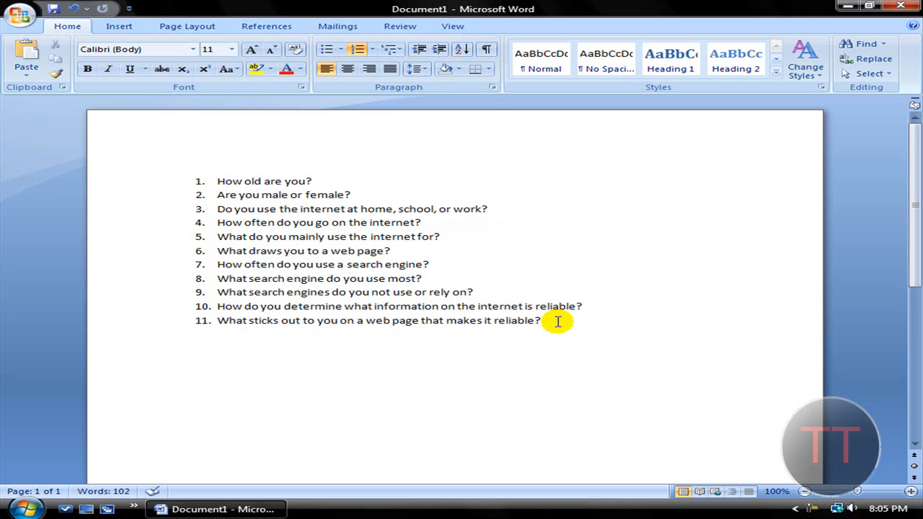
pyautogui.moveTo(557, 321); pyautogui.dragTo(201, 181)
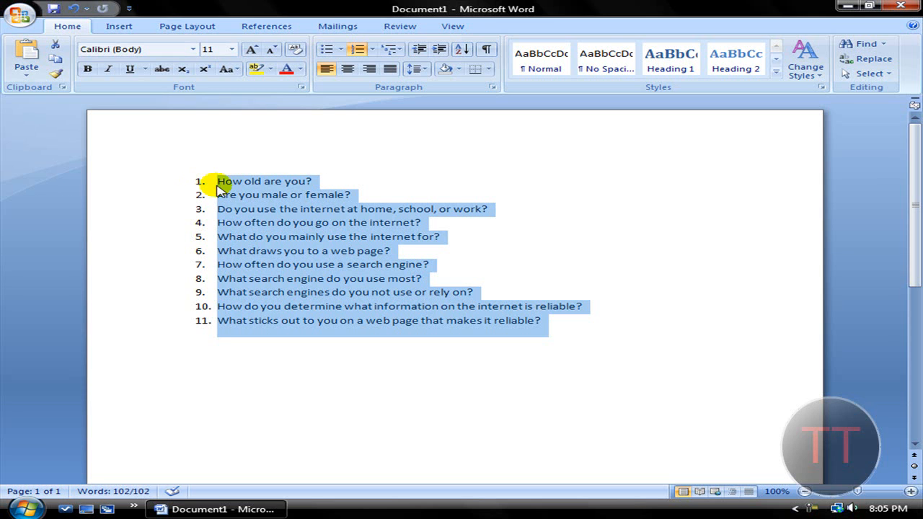
pyautogui.click(332, 181)
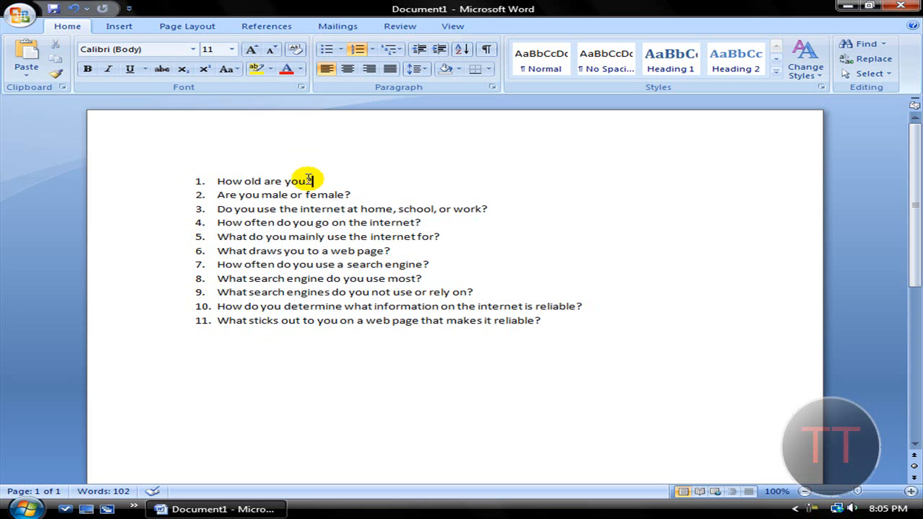
pyautogui.moveTo(349, 195)
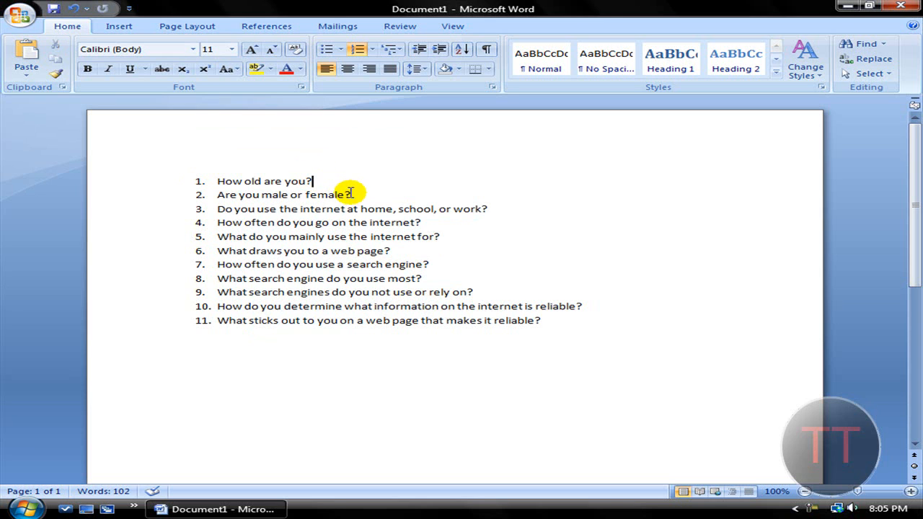
pyautogui.moveTo(330, 182)
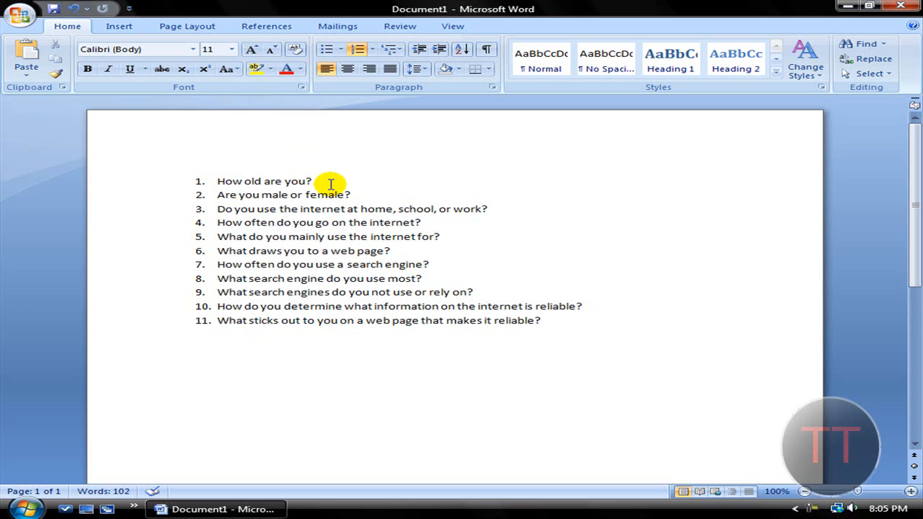